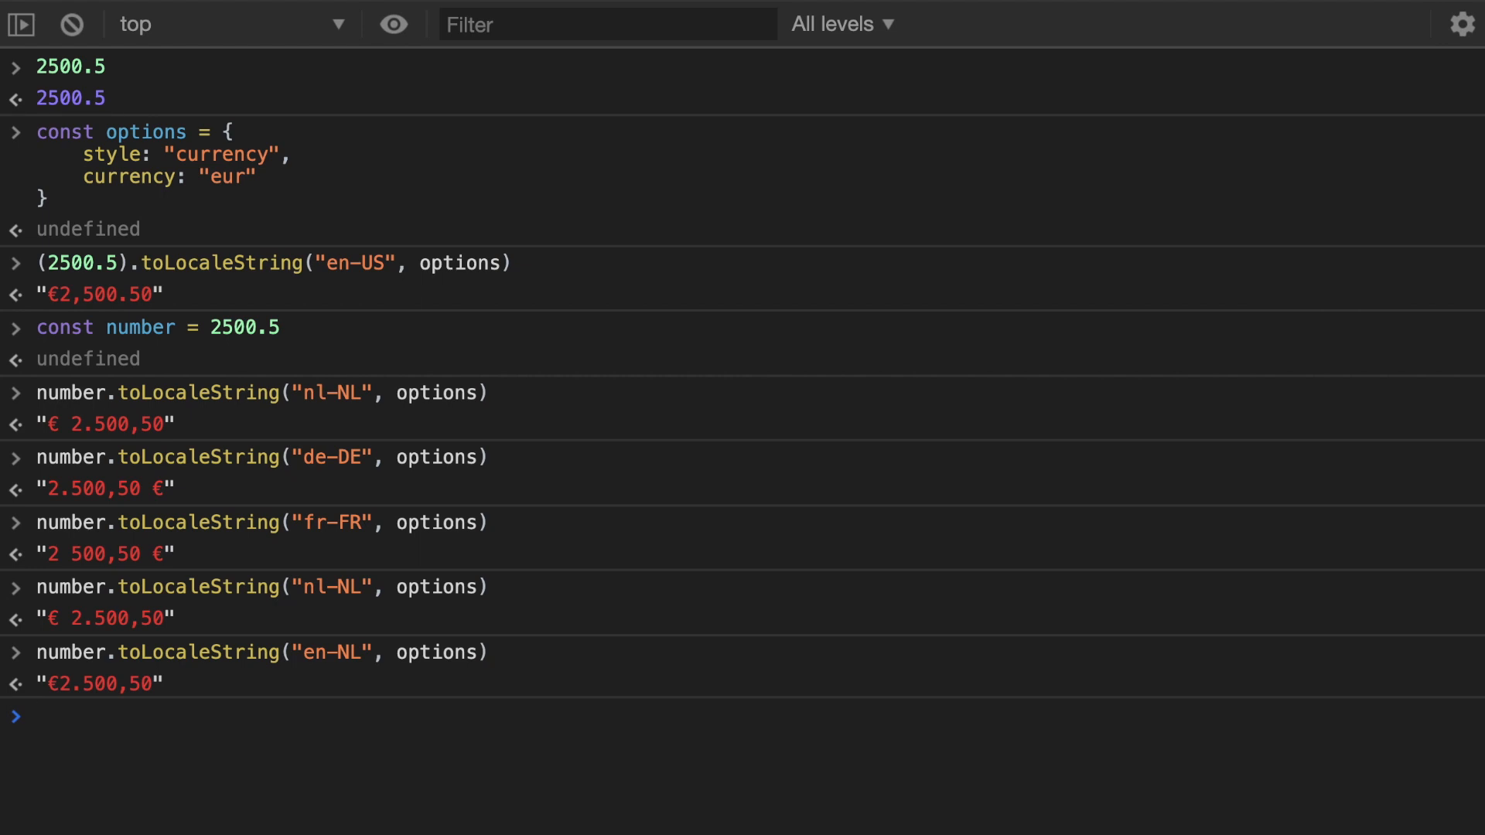
type("number.toLocaleString(\"en-NL\", options)")
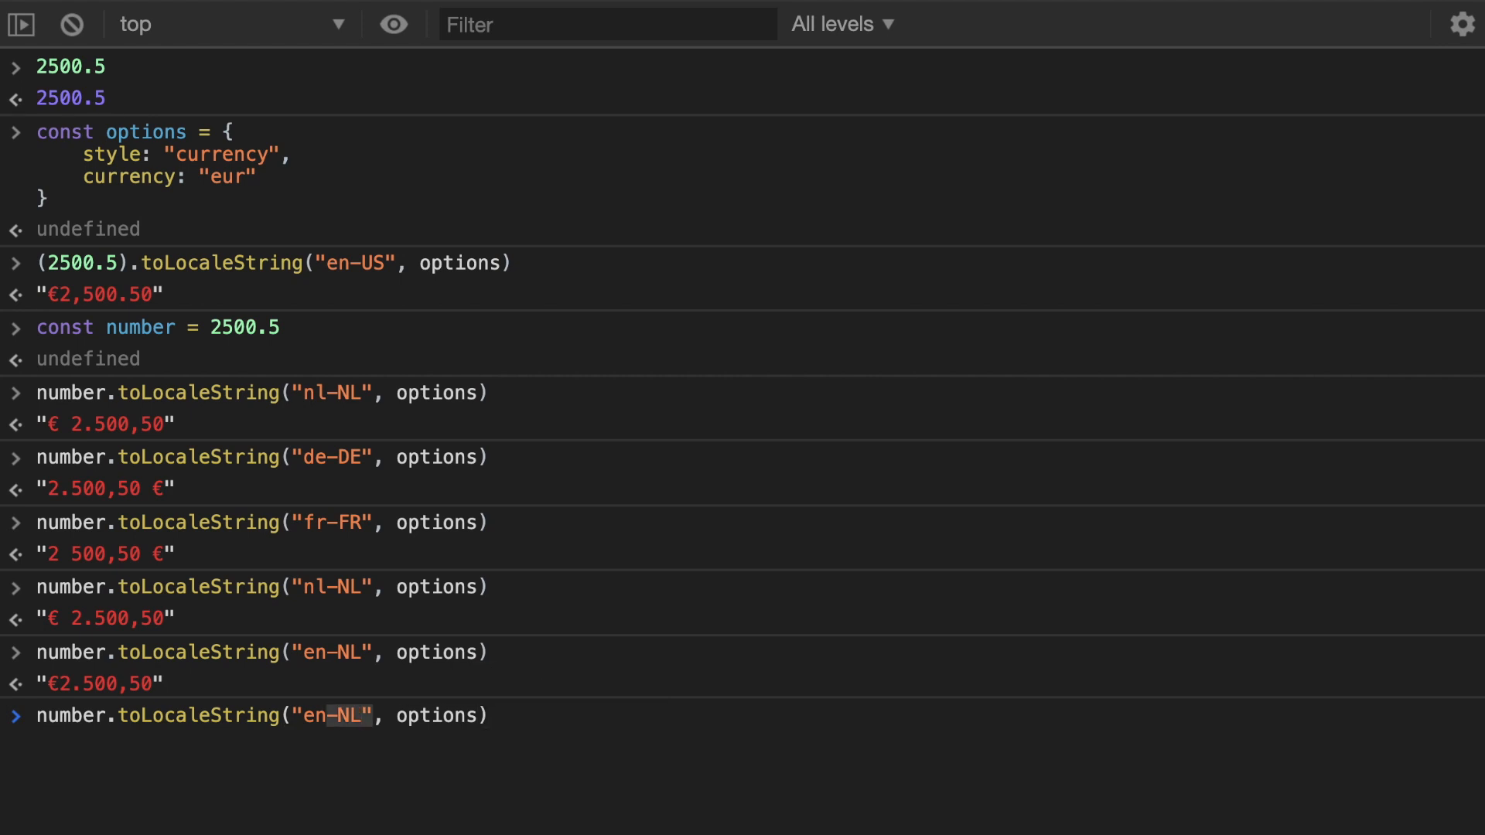